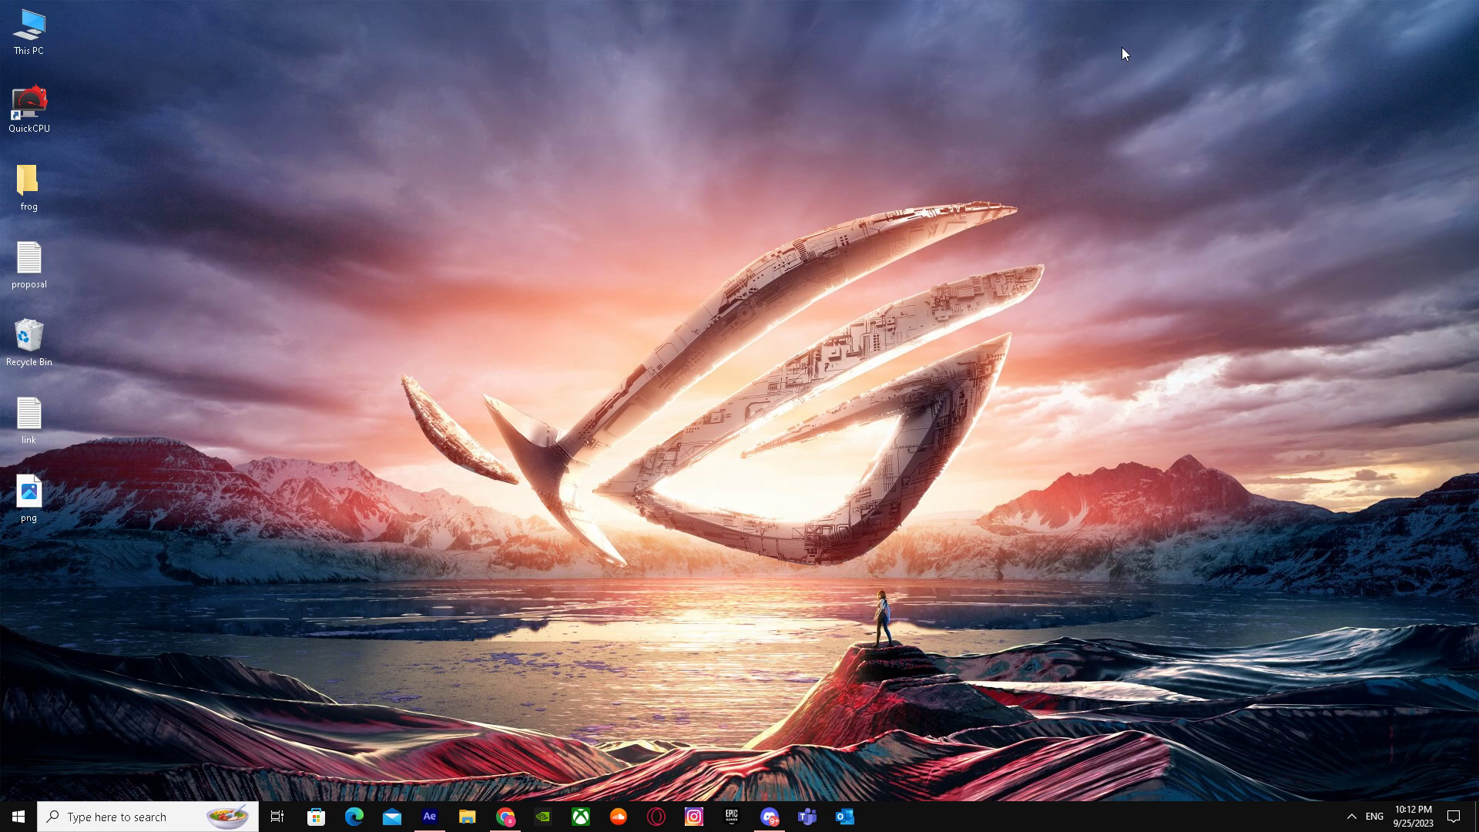
{"action": "mouse_move", "coordinate": [1003, 59]}
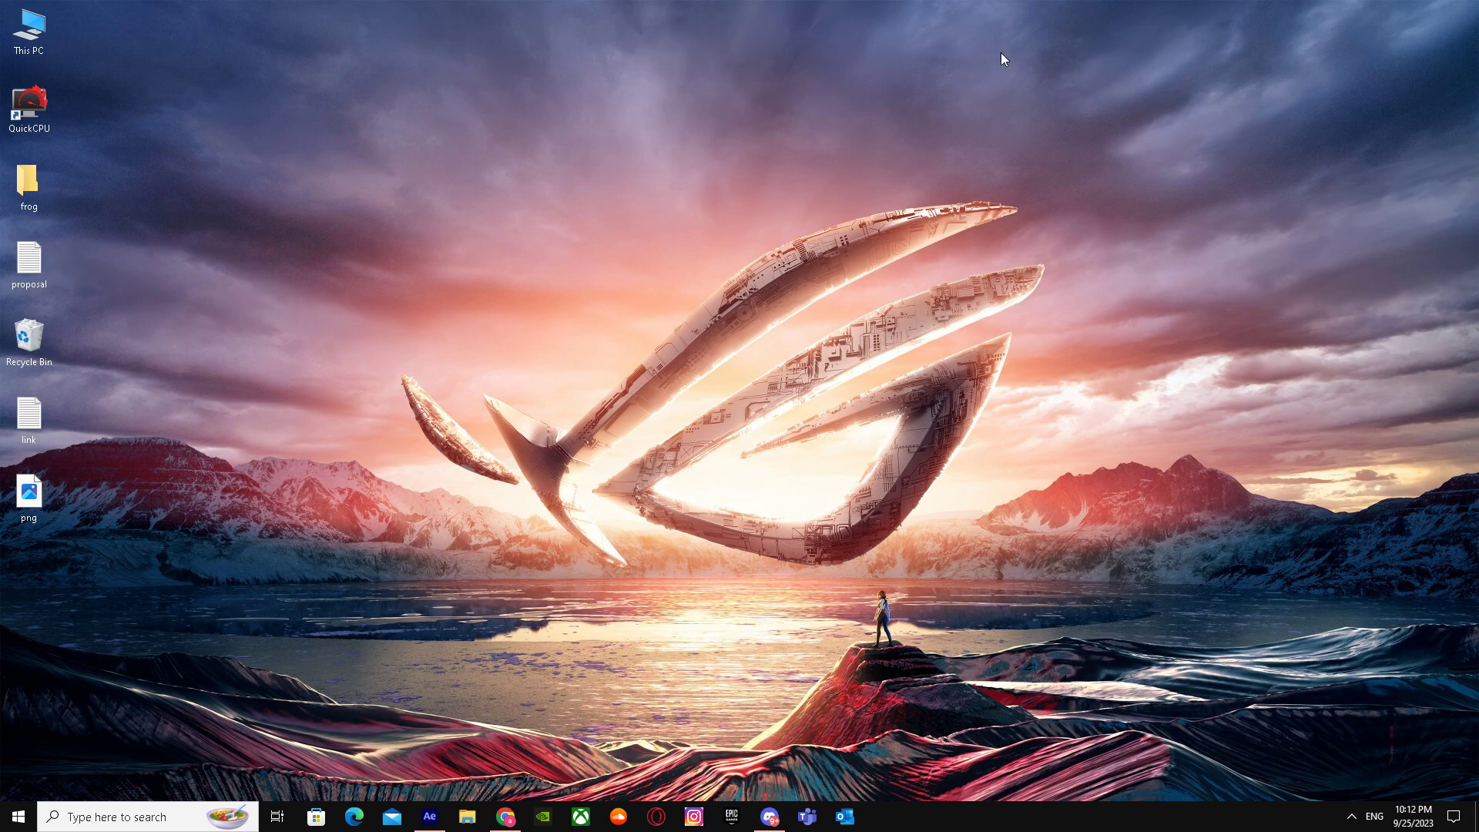
{"action": "mouse_move", "coordinate": [428, 816]}
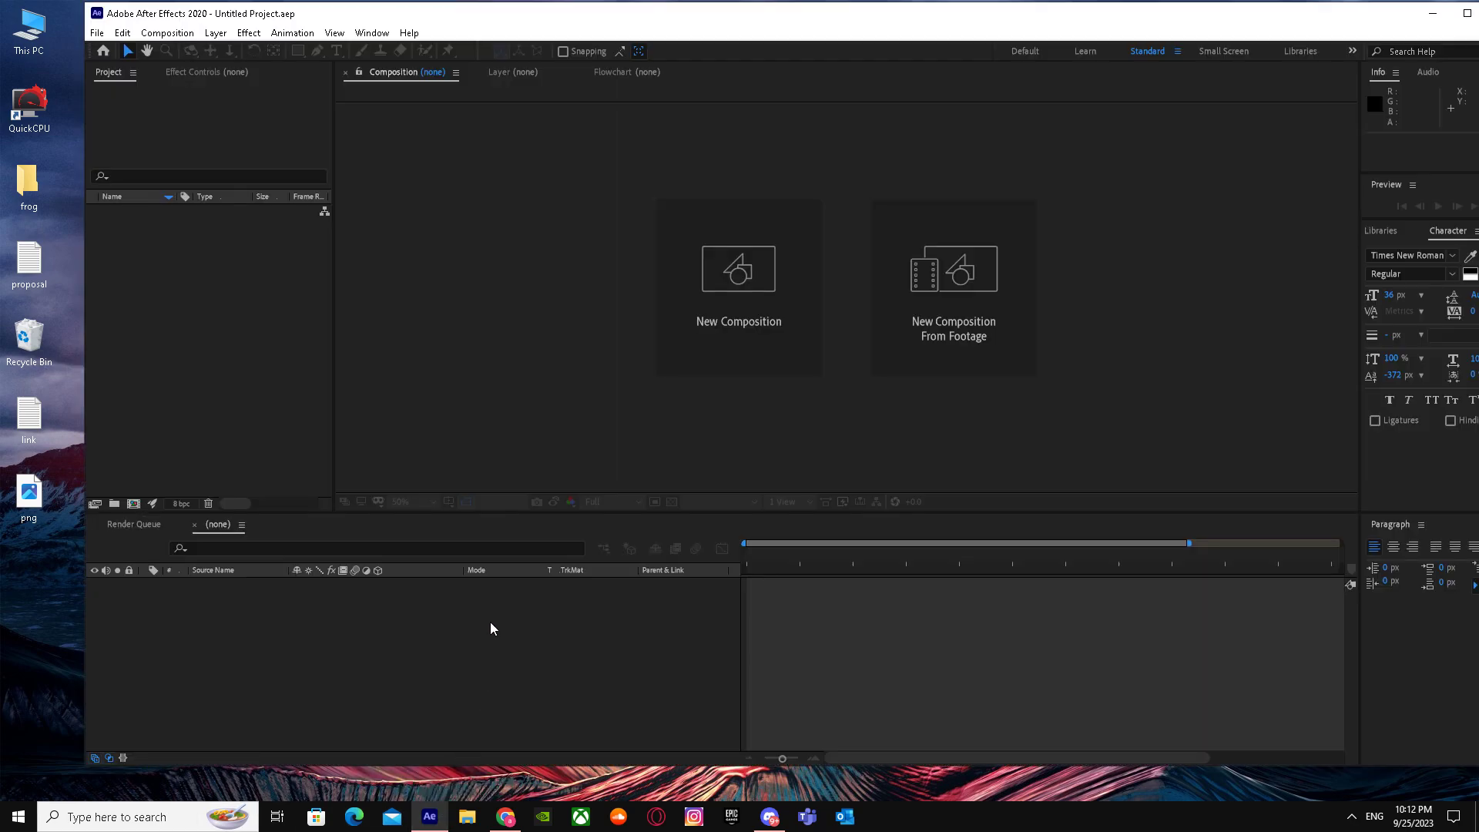
{"action": "mouse_move", "coordinate": [897, 484]}
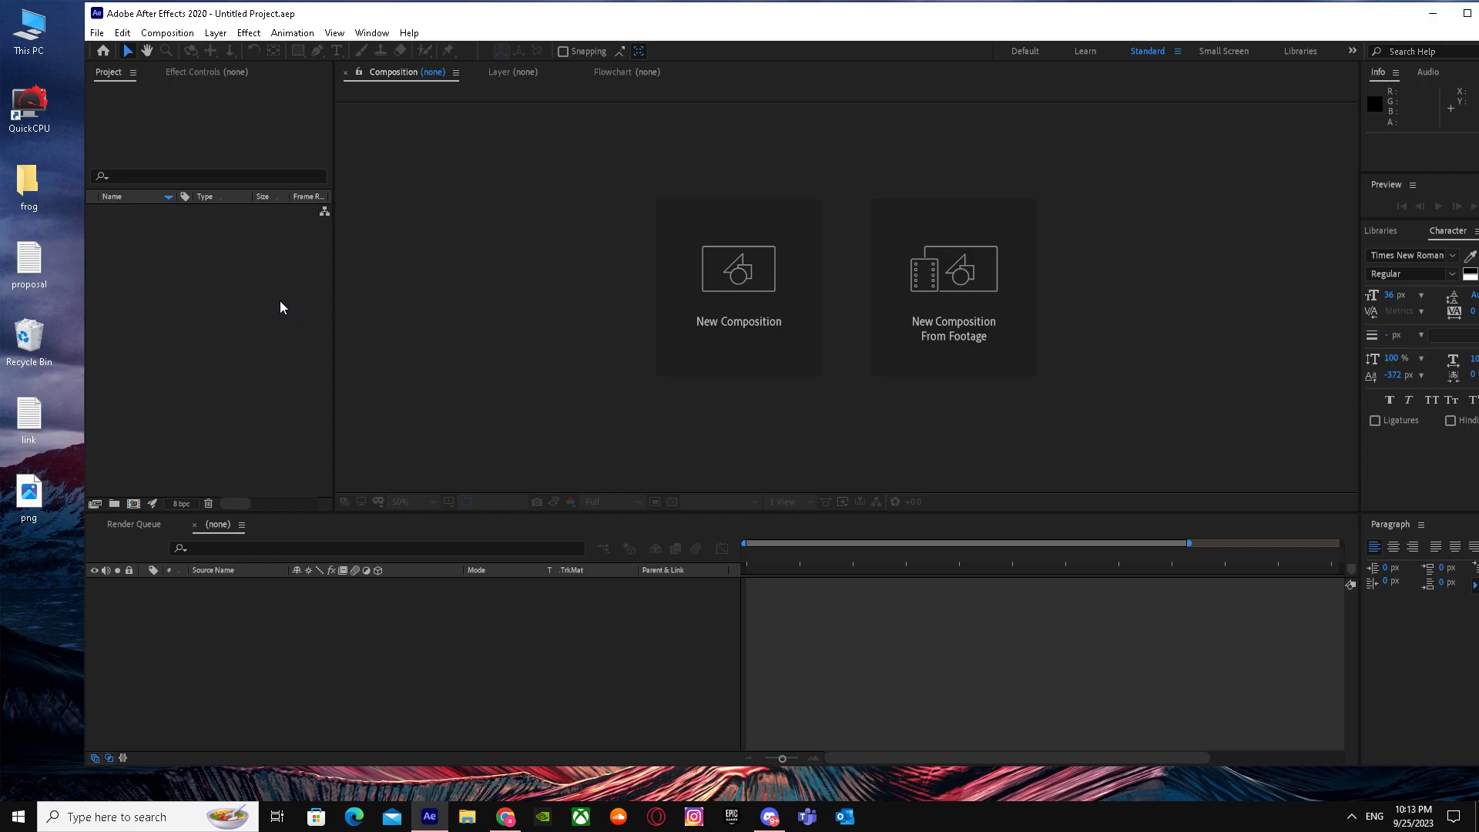
- Create a new 1920×1080, 60 fps composition Comp 1, keeping the Custom preset
{"action": "left_click", "coordinate": [166, 33]}
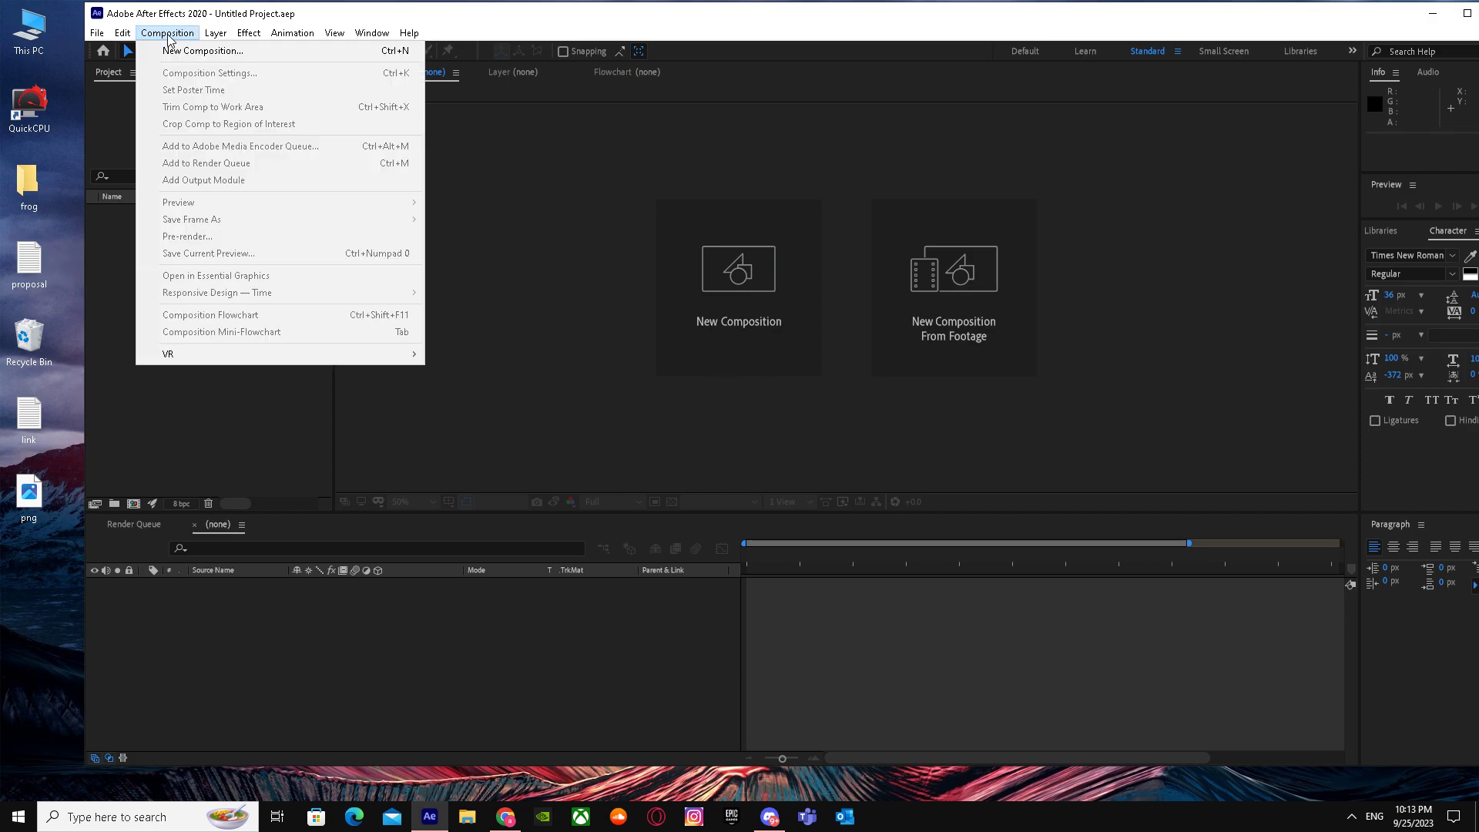
{"action": "mouse_move", "coordinate": [202, 49]}
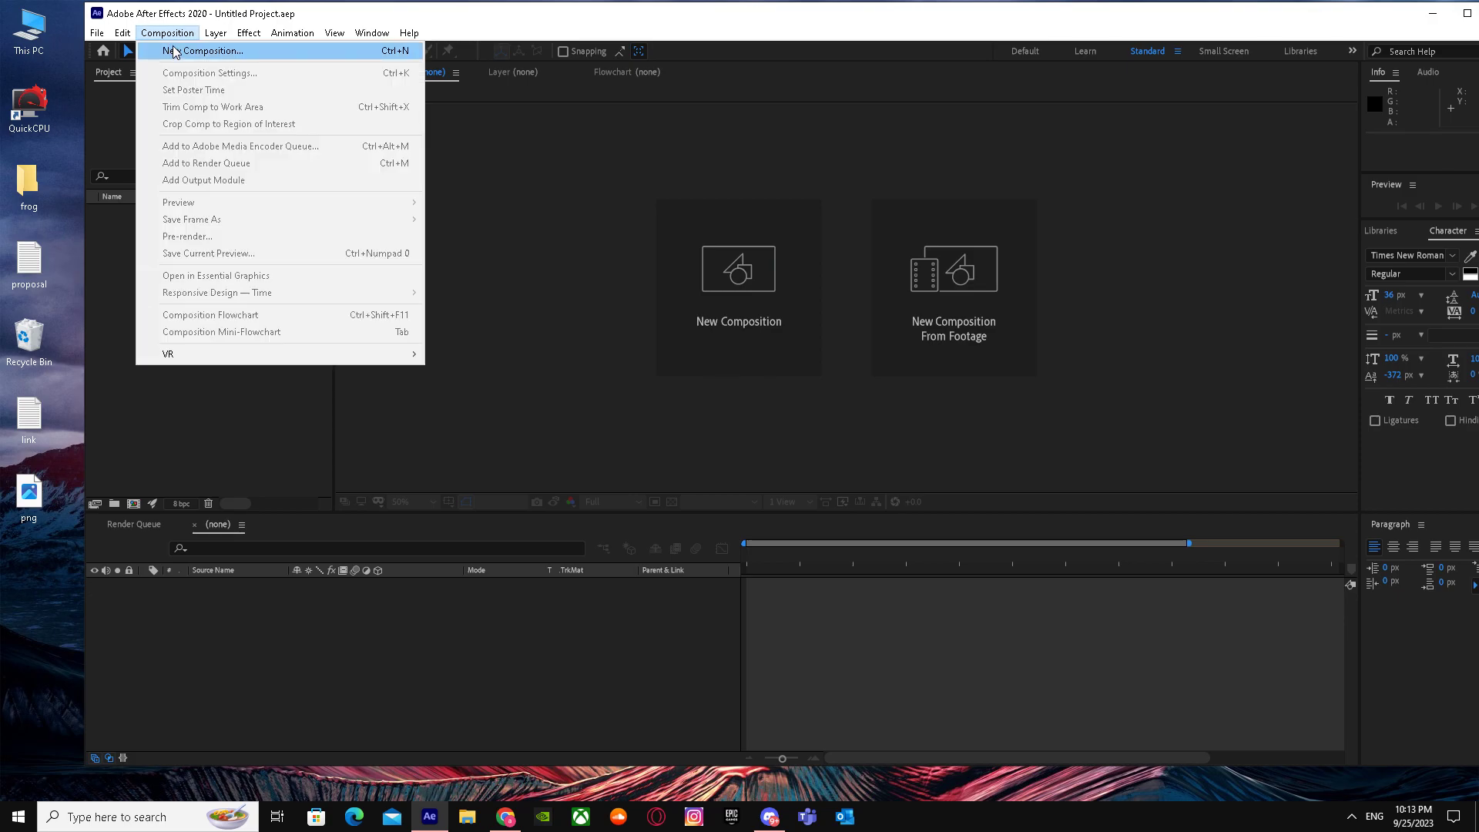
{"action": "left_click", "coordinate": [203, 51]}
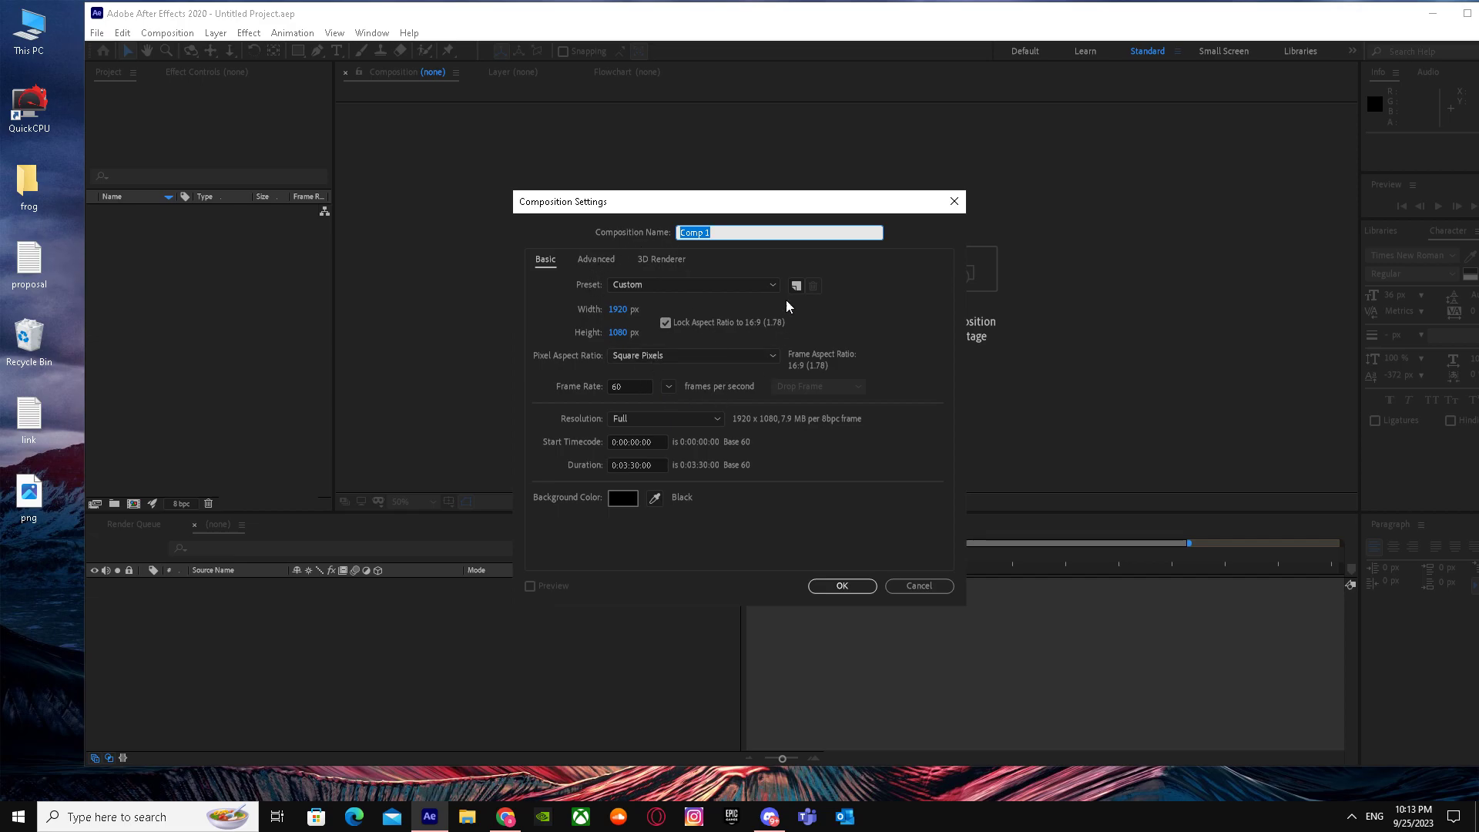
{"action": "left_click", "coordinate": [694, 284]}
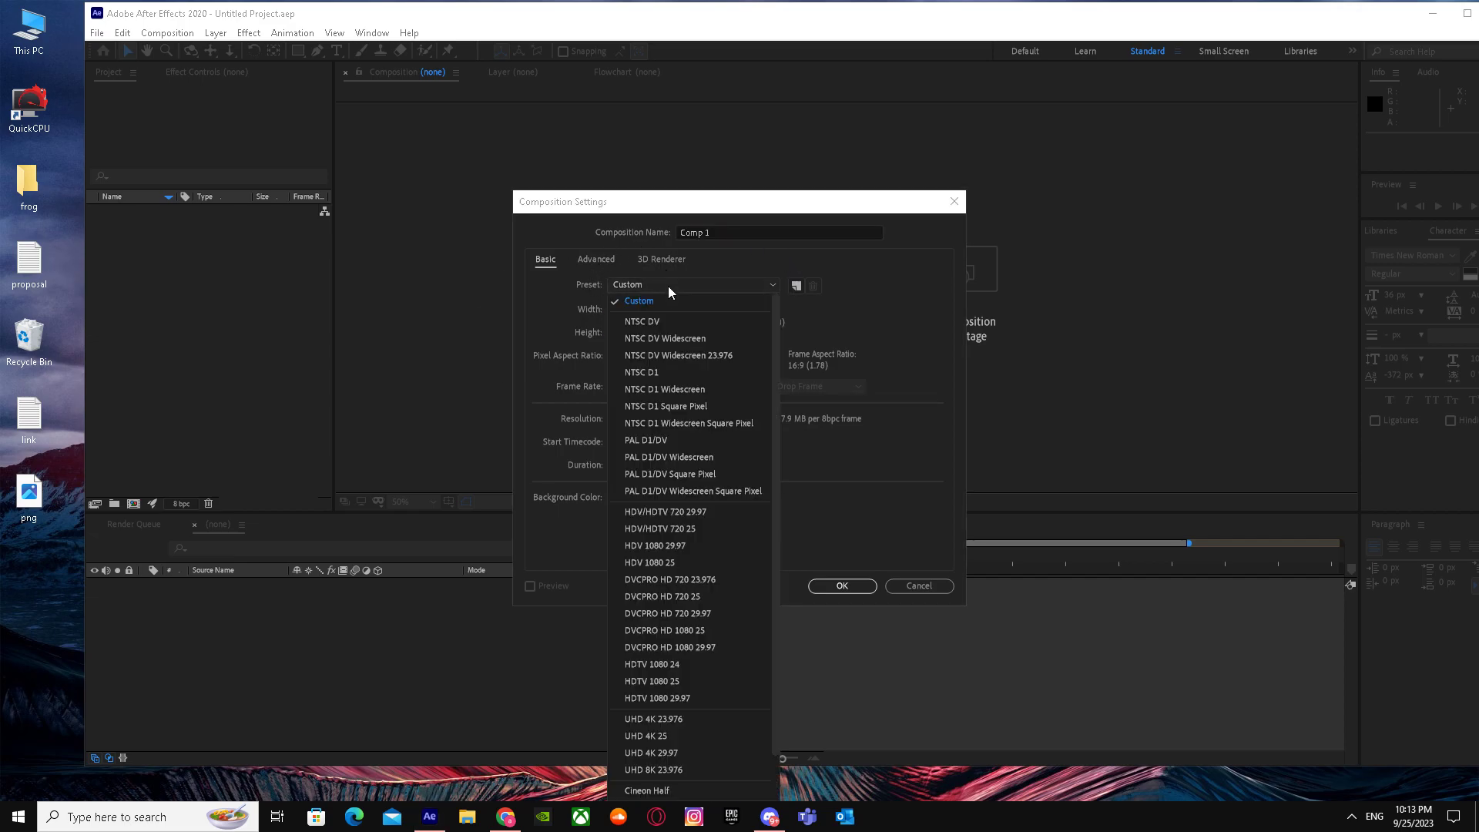
{"action": "left_click", "coordinate": [638, 301]}
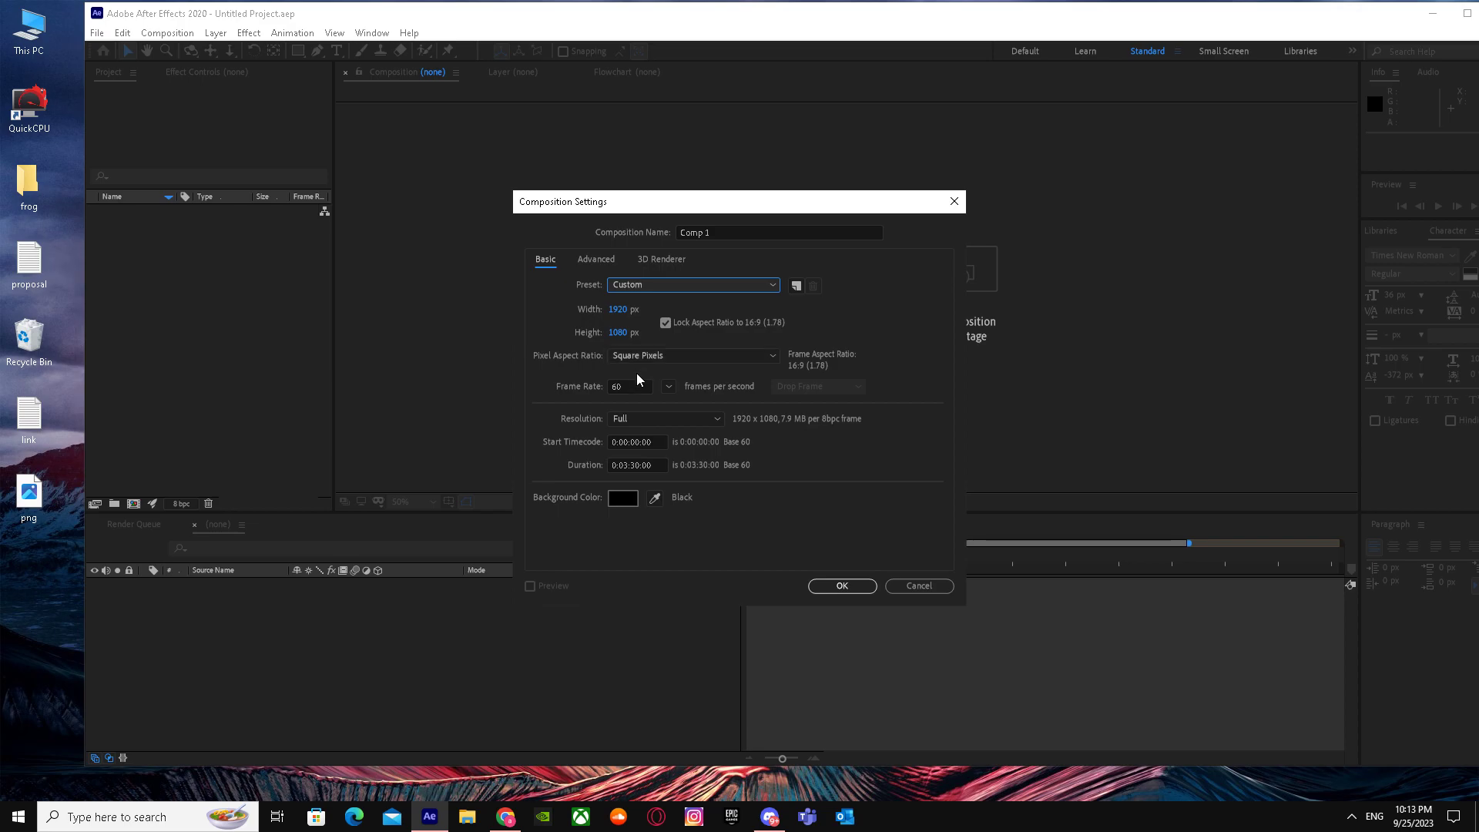
{"action": "mouse_move", "coordinate": [829, 573]}
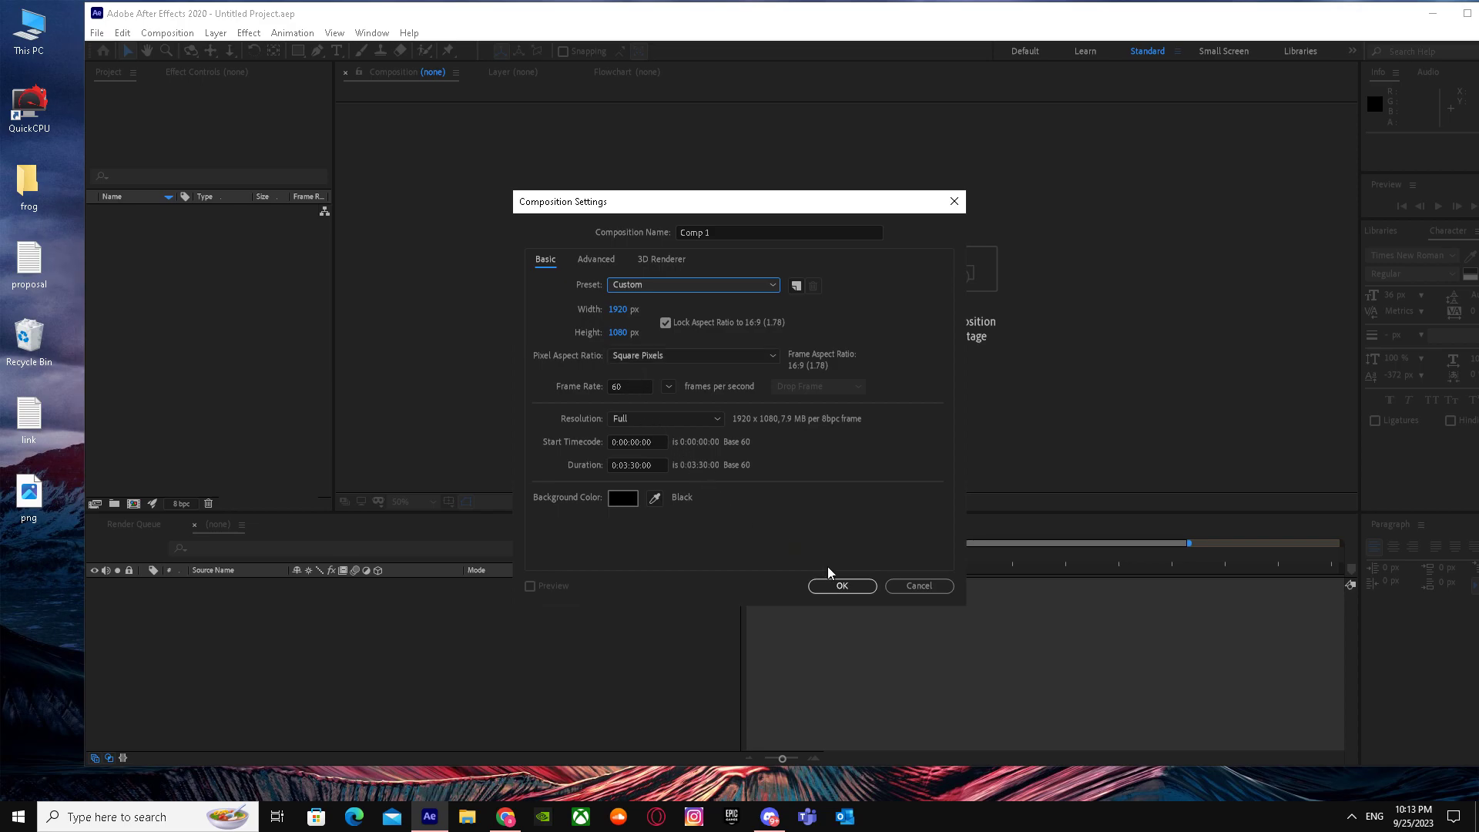
{"action": "left_click", "coordinate": [839, 586]}
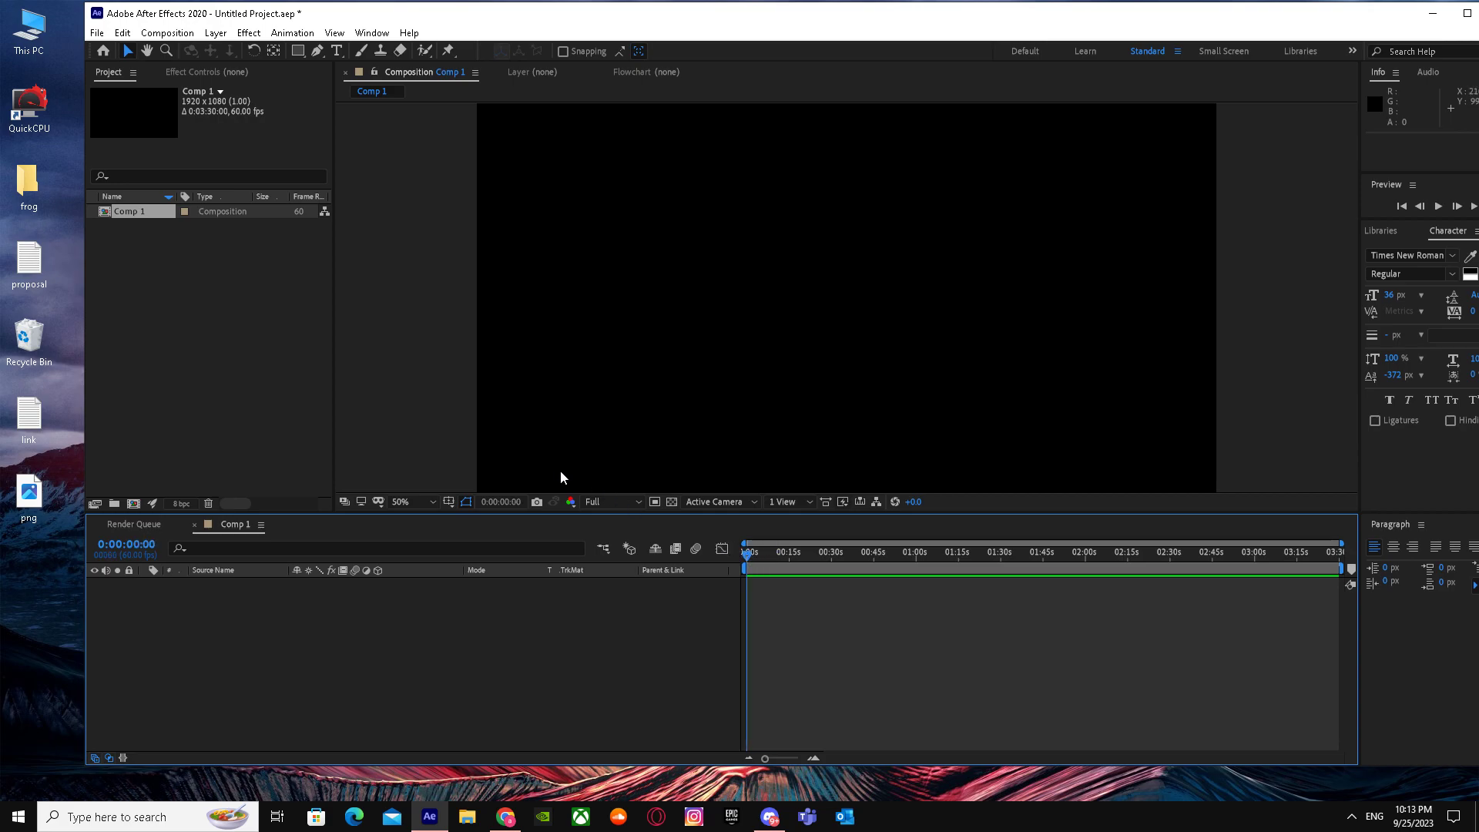
{"action": "mouse_move", "coordinate": [342, 274]}
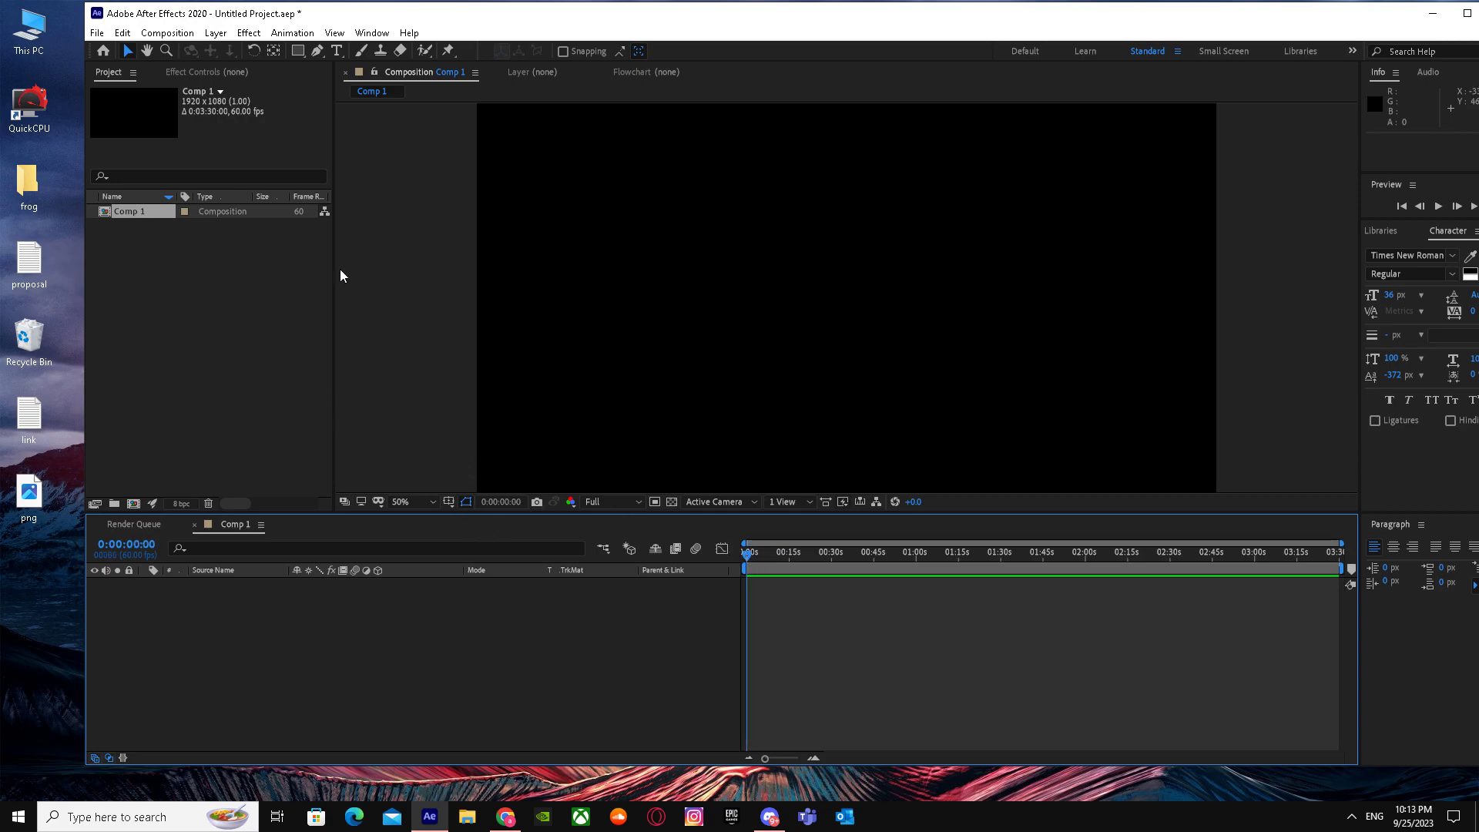
{"action": "mouse_move", "coordinate": [191, 239]}
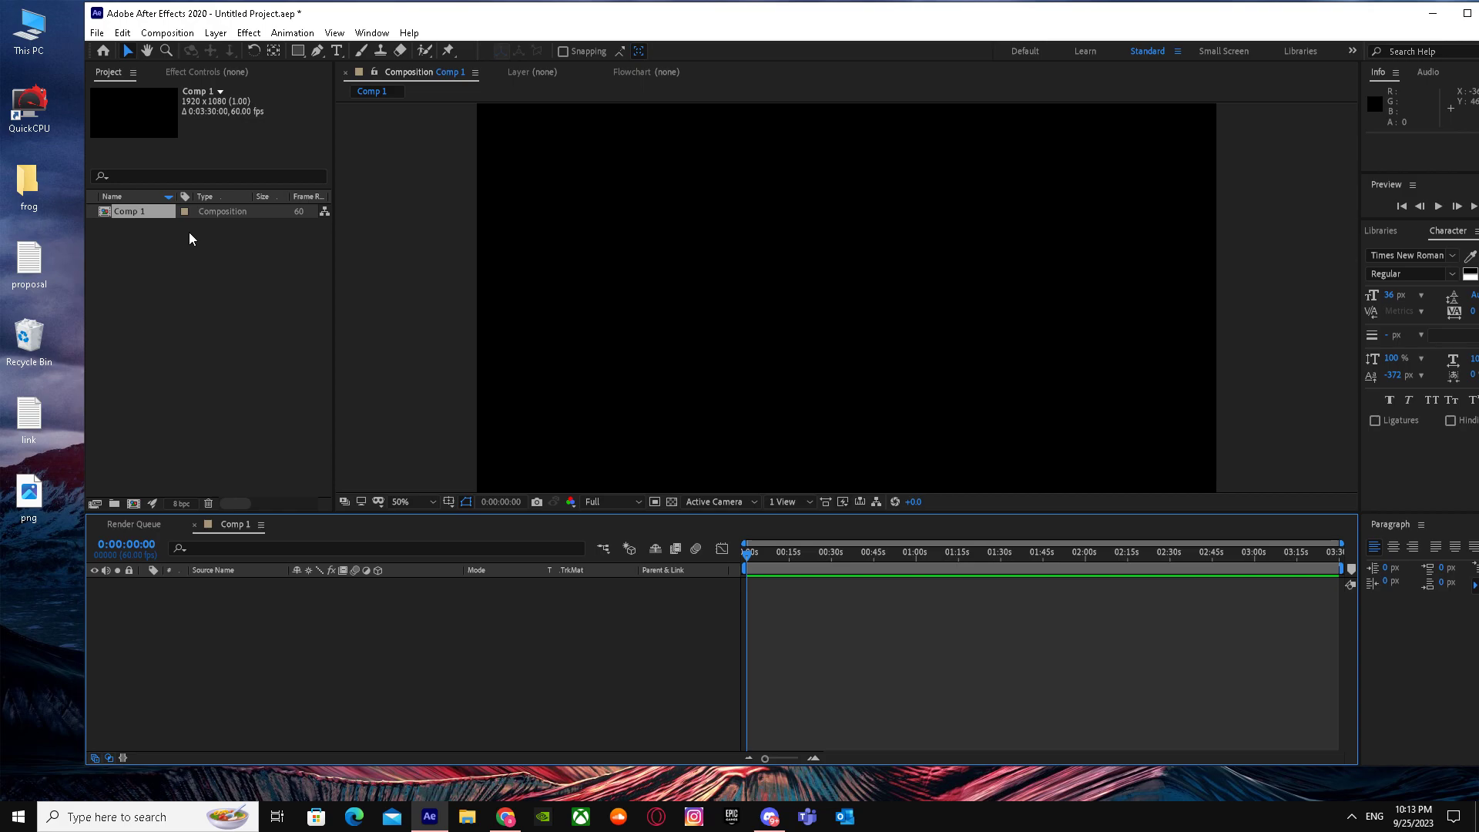
{"action": "mouse_move", "coordinate": [434, 445]}
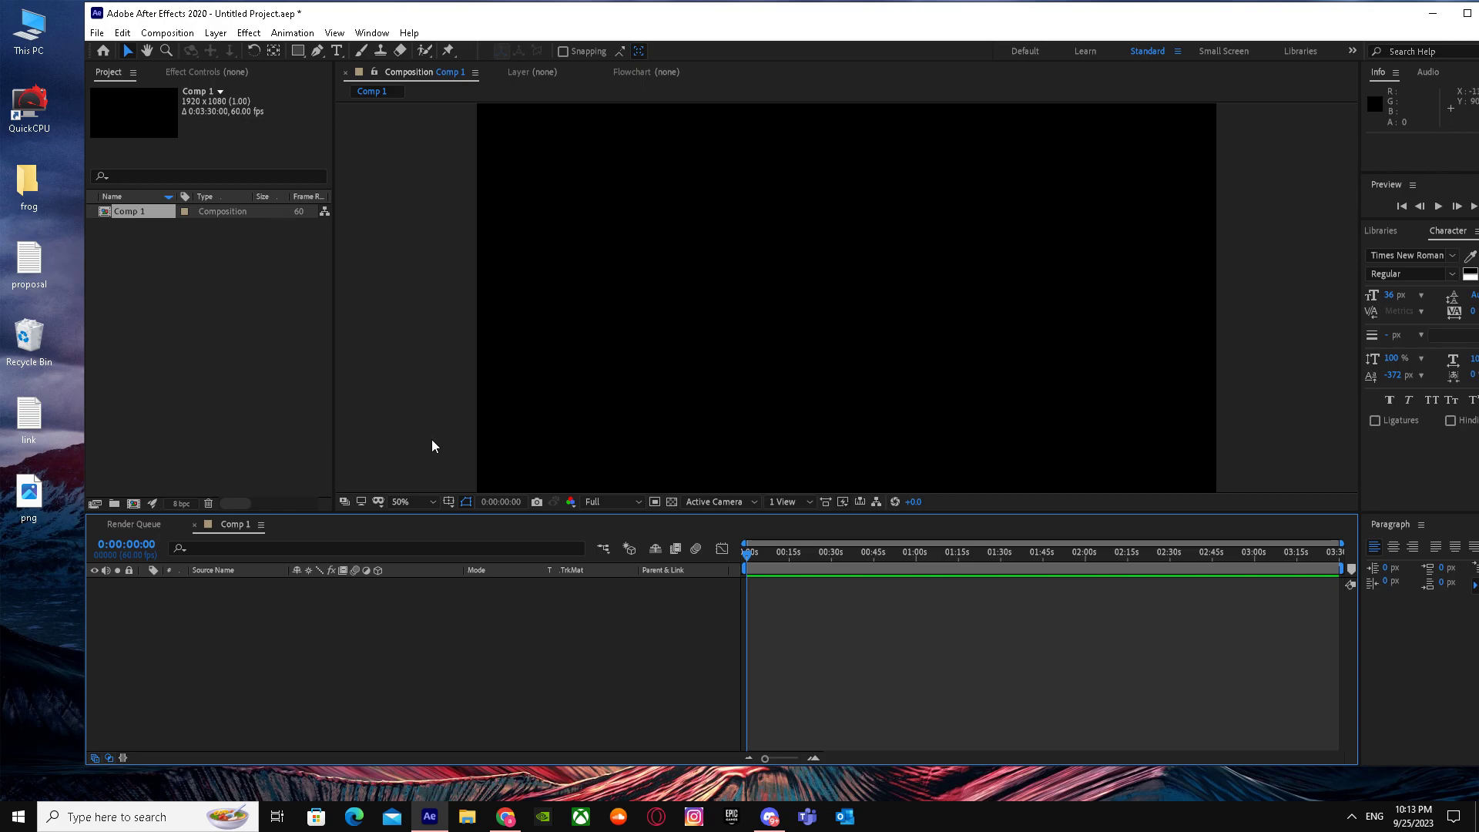
{"action": "mouse_move", "coordinate": [241, 137]}
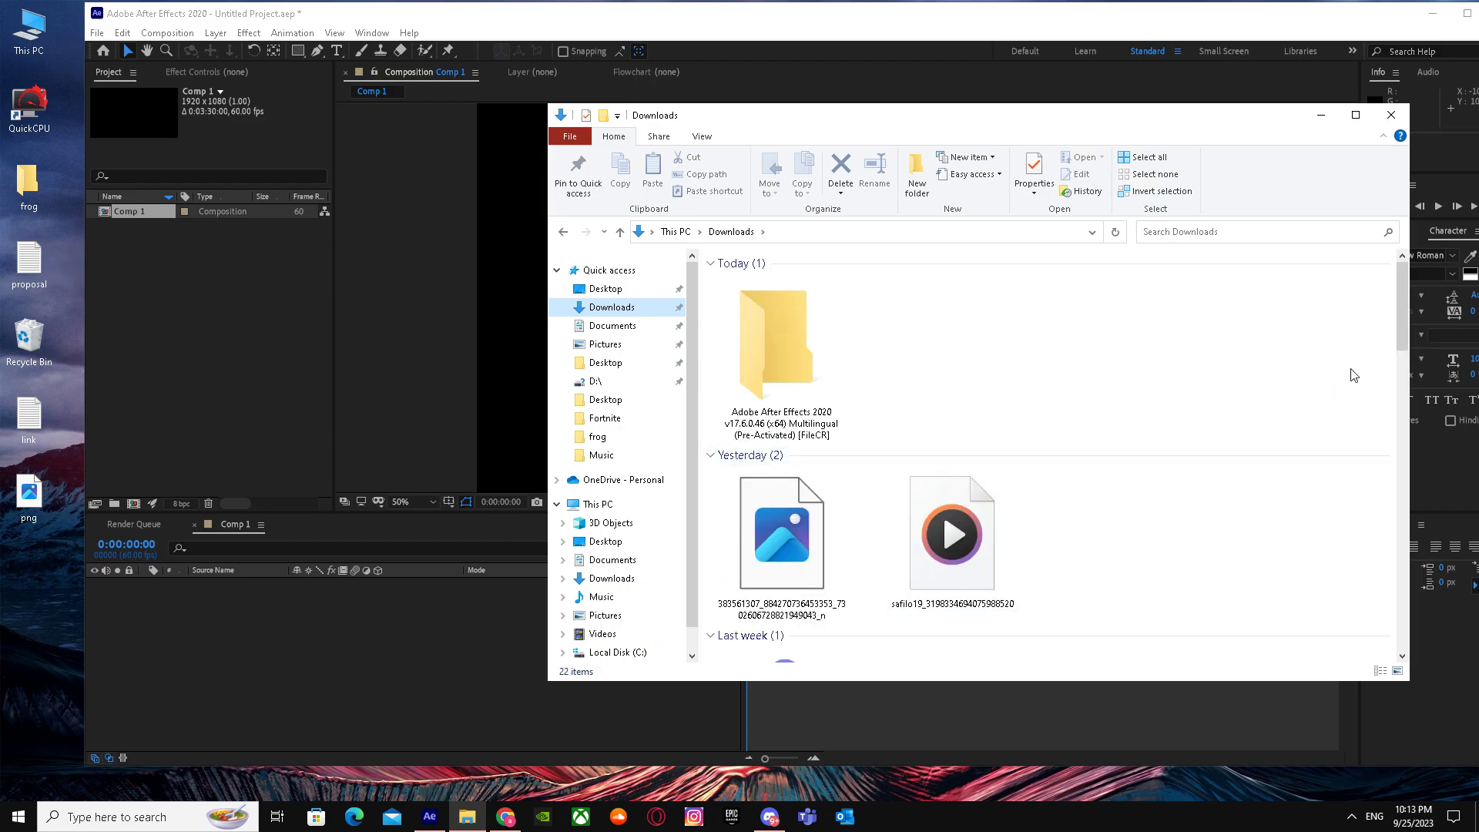
- Scroll through the Downloads folder to locate the image and video files
{"action": "scroll", "scroll_direction": "down", "scroll_amount": 3}
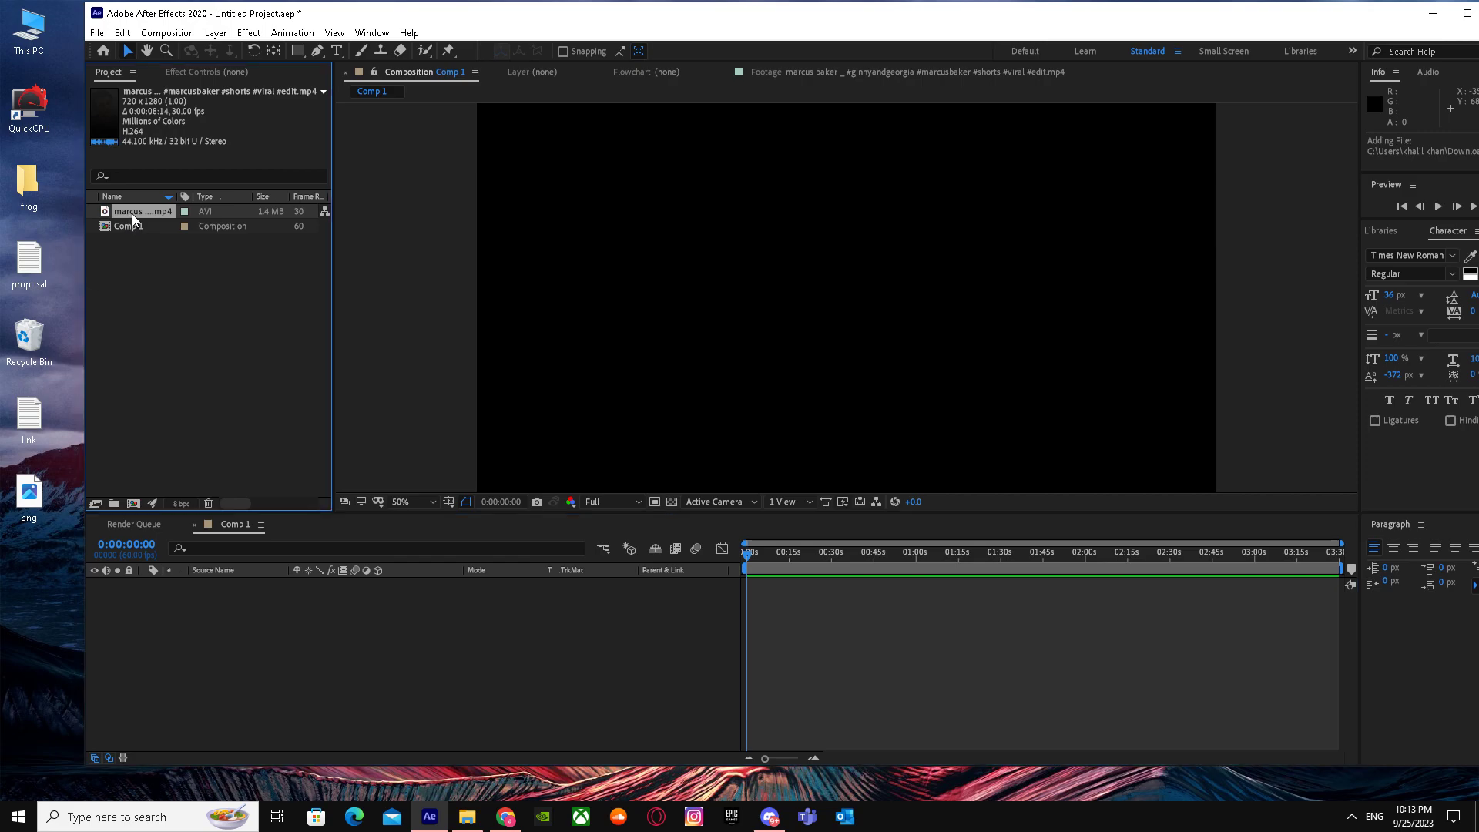
{"action": "left_click", "coordinate": [120, 32]}
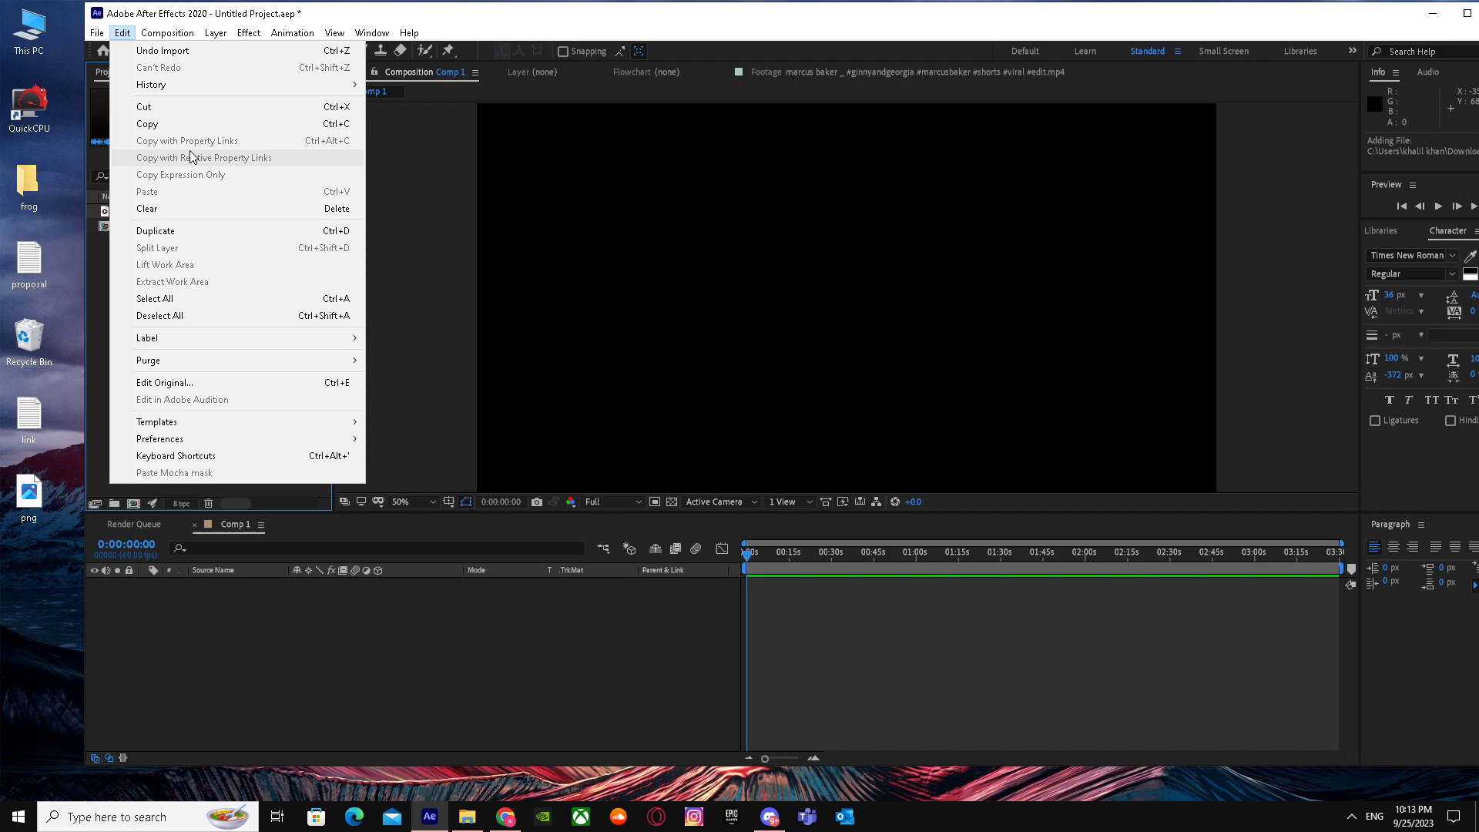
{"action": "mouse_move", "coordinate": [165, 231]}
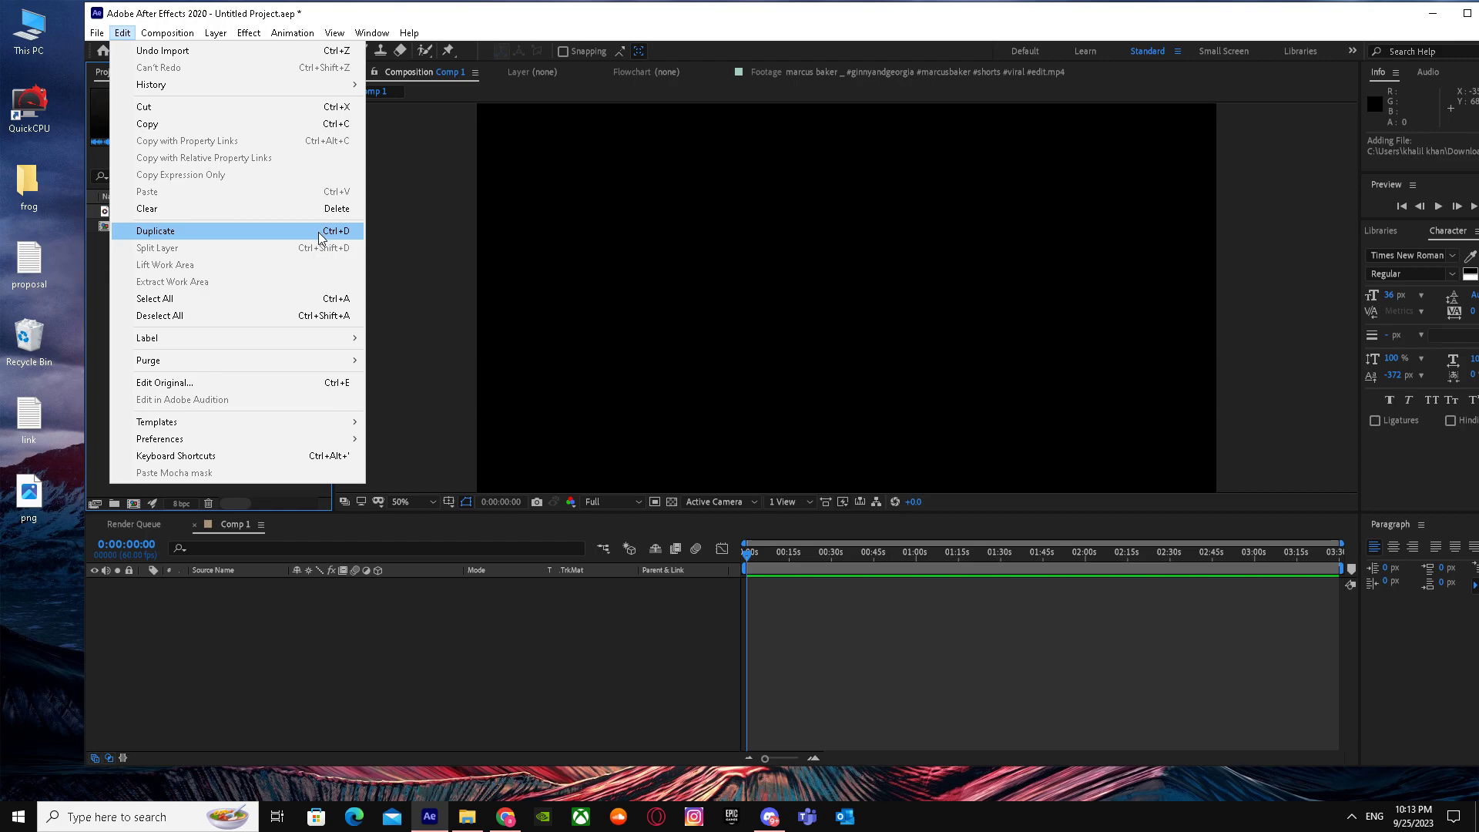
{"action": "mouse_move", "coordinate": [234, 247]}
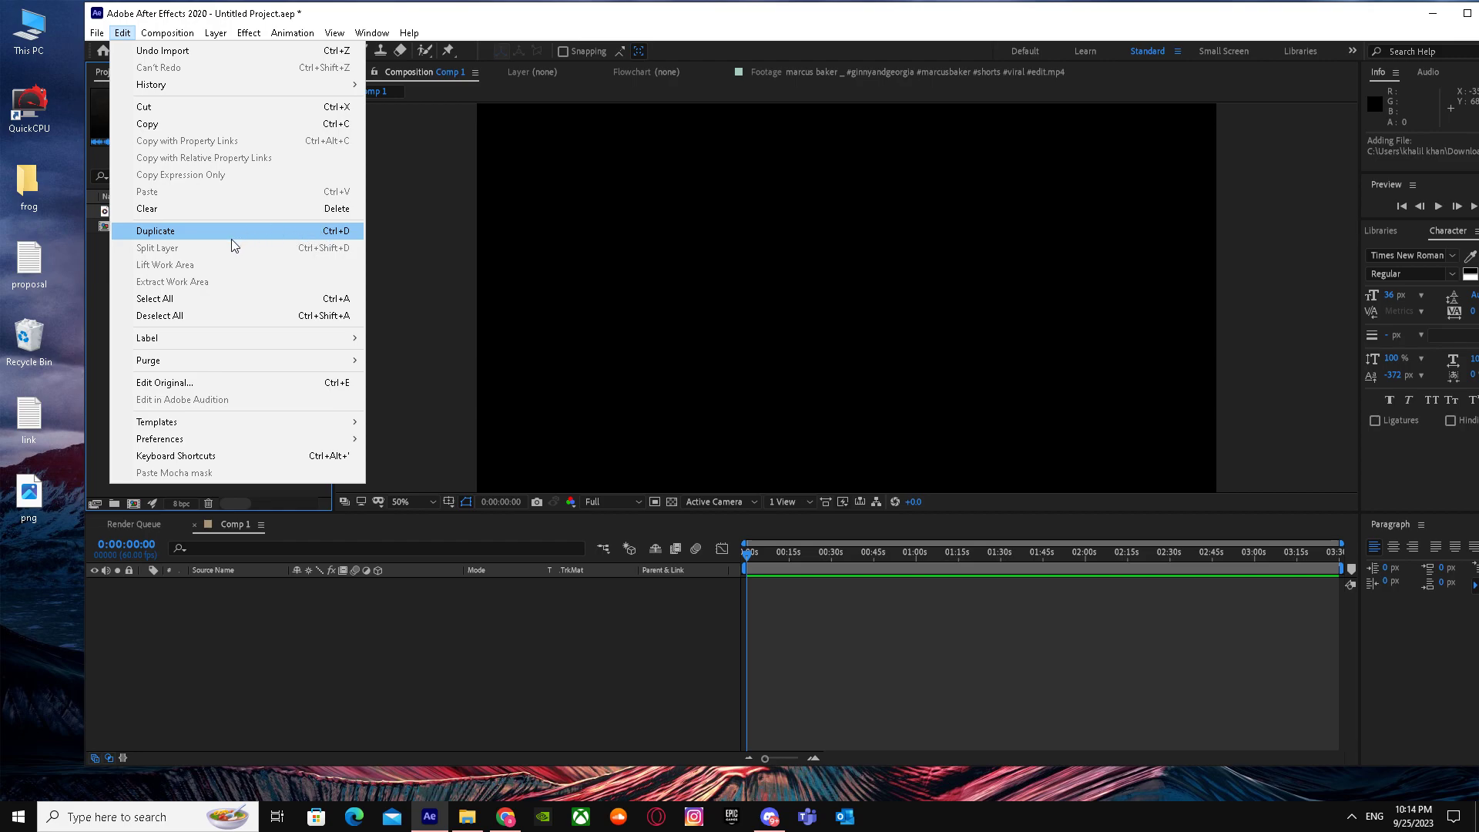
{"action": "mouse_move", "coordinate": [235, 243]}
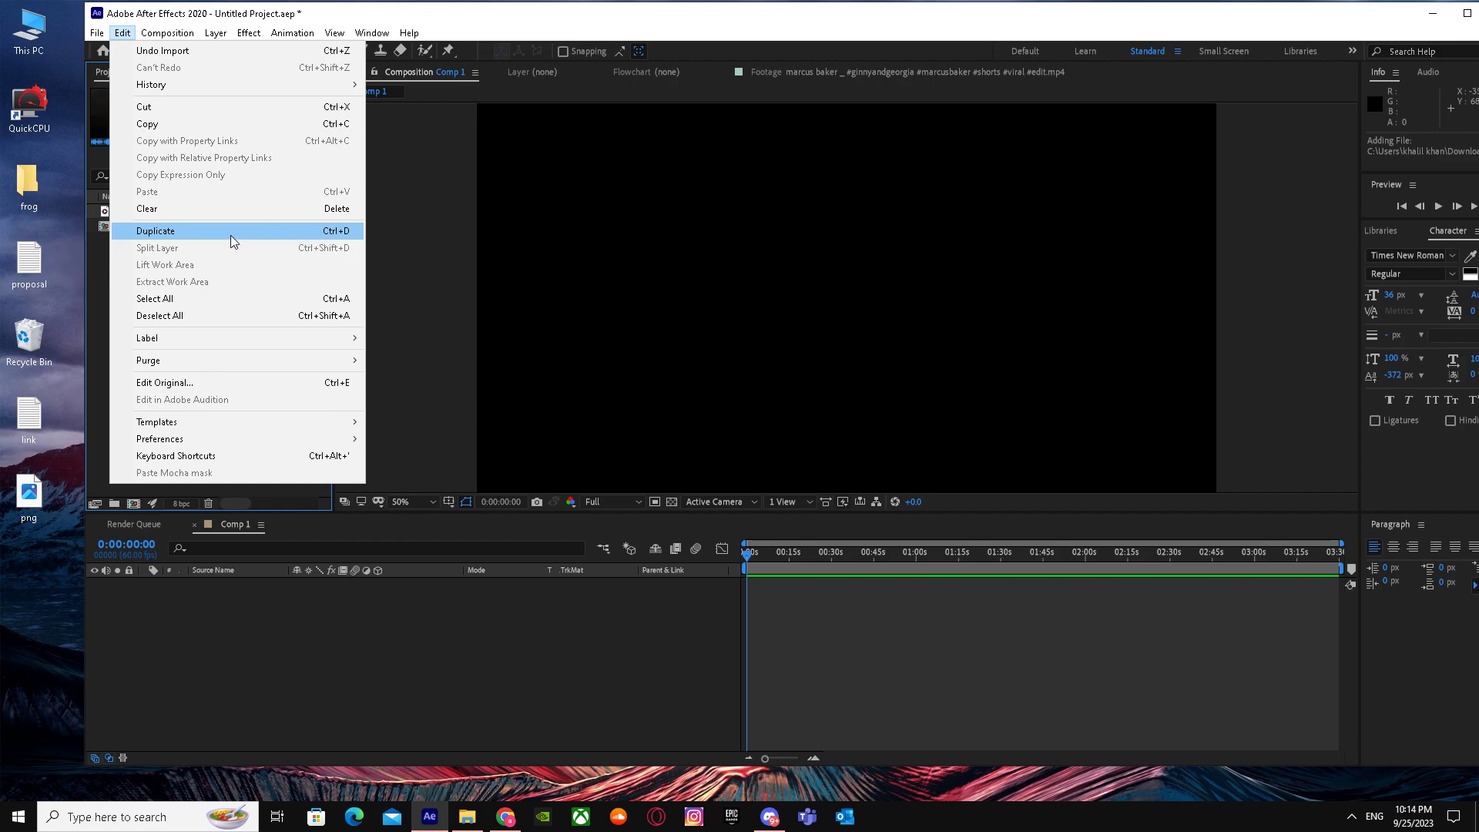
{"action": "left_click", "coordinate": [154, 229]}
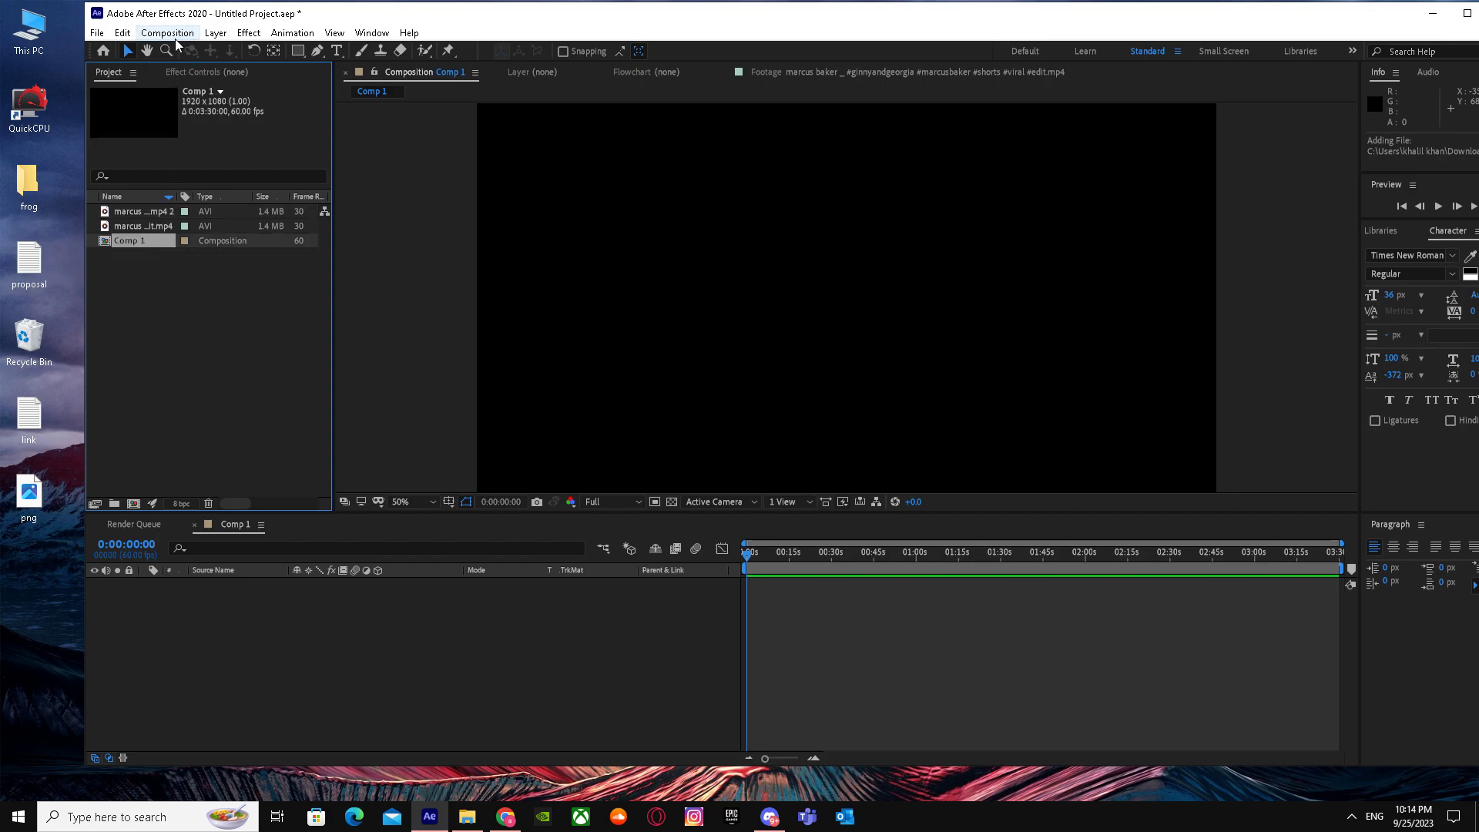
- Duplicate Comp 1 into Comp 2 via Edit > Duplicate
{"action": "left_click", "coordinate": [122, 32]}
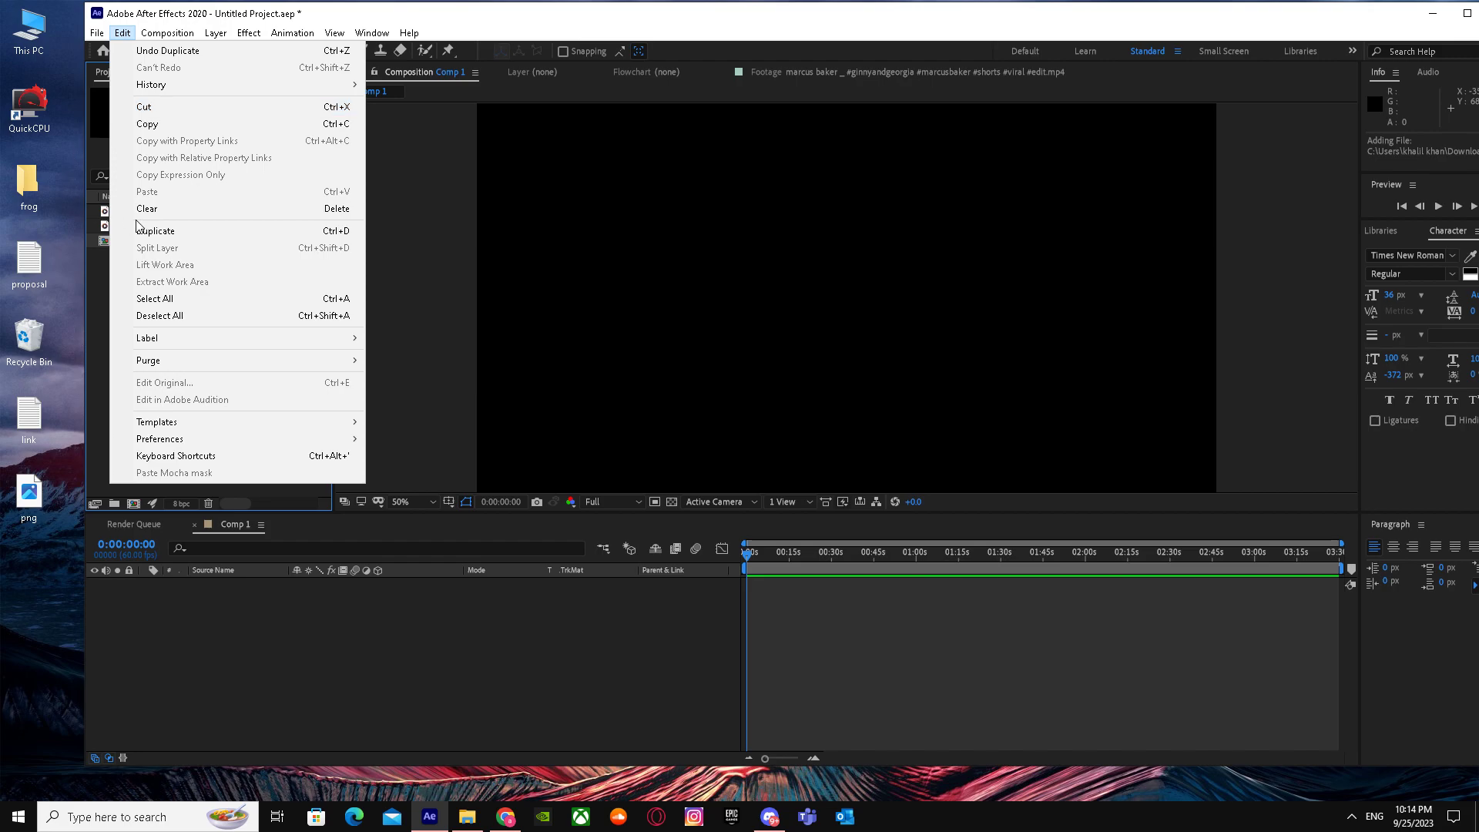
{"action": "left_click", "coordinate": [154, 229]}
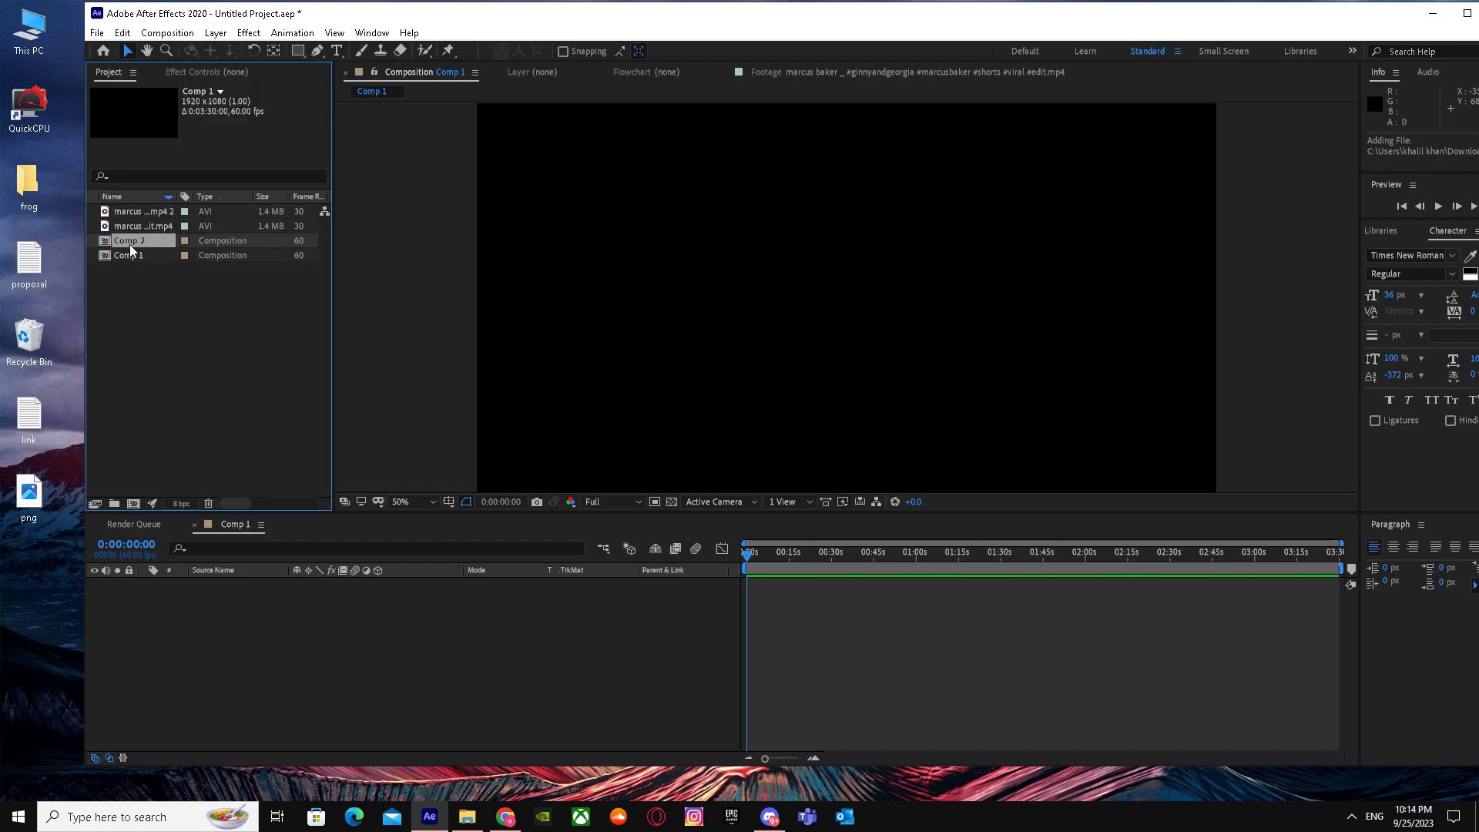